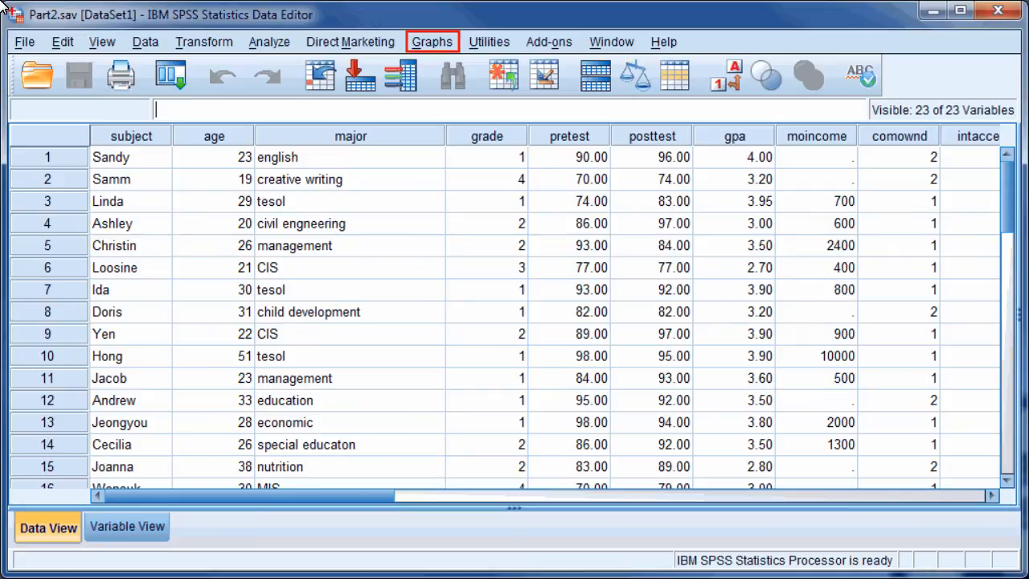
pyautogui.moveTo(291, 34)
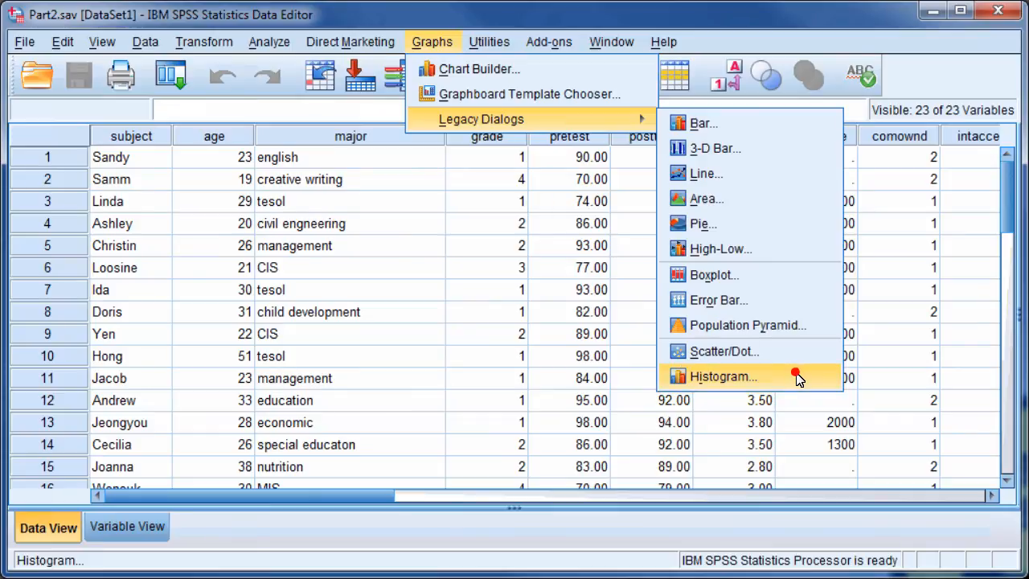
# - Start a legacy Histogram chart for the Part2 dataset
pyautogui.click(721, 377)
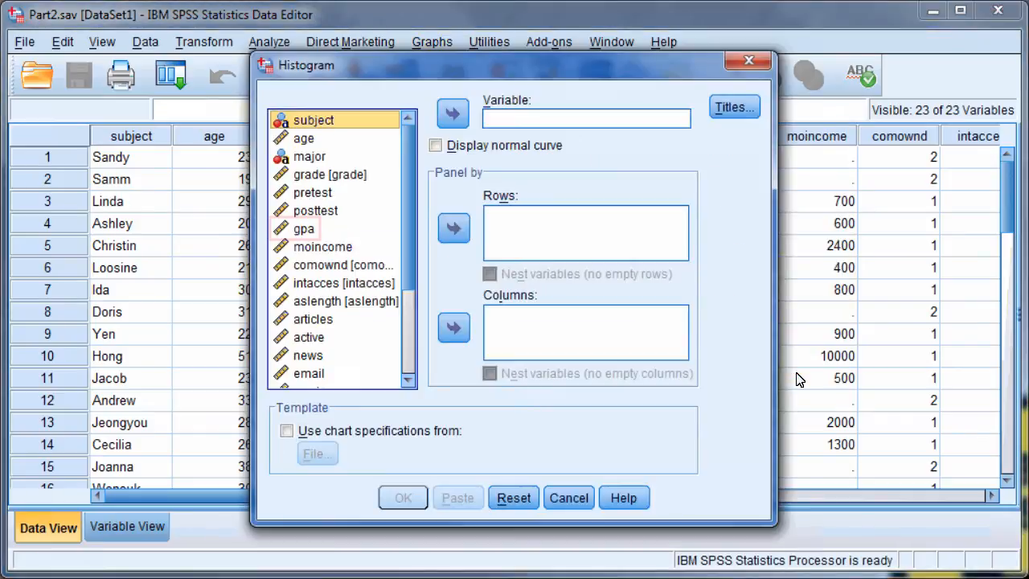
pyautogui.moveTo(304, 235)
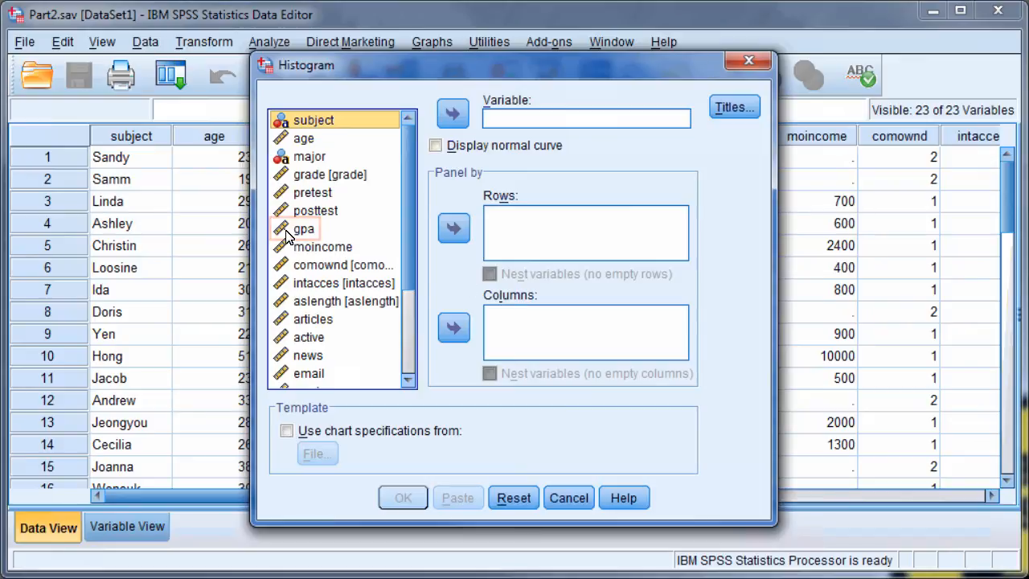
# - Chart gpa as the variable and panel the histogram into rows by grade
pyautogui.click(303, 228)
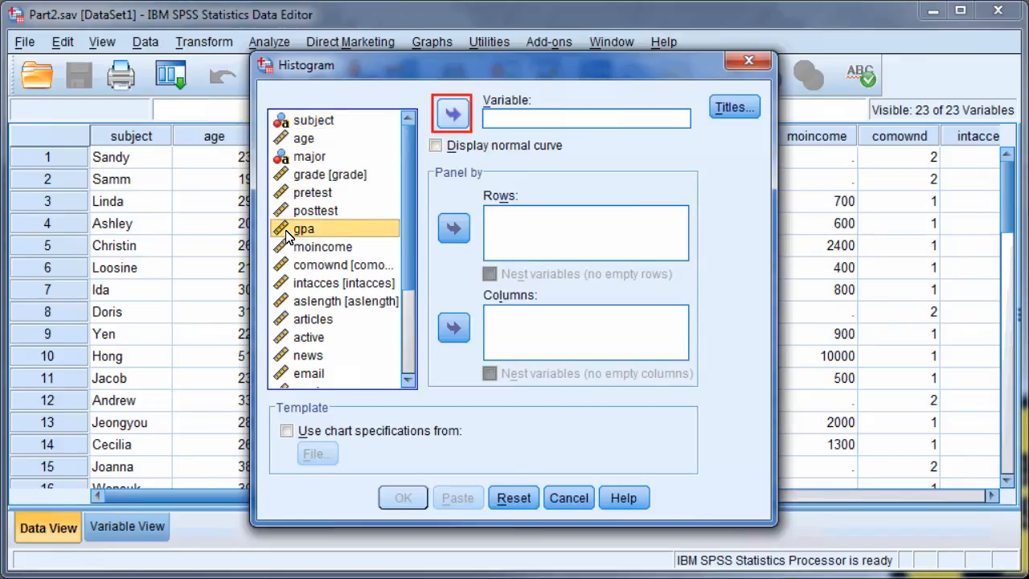
pyautogui.click(452, 113)
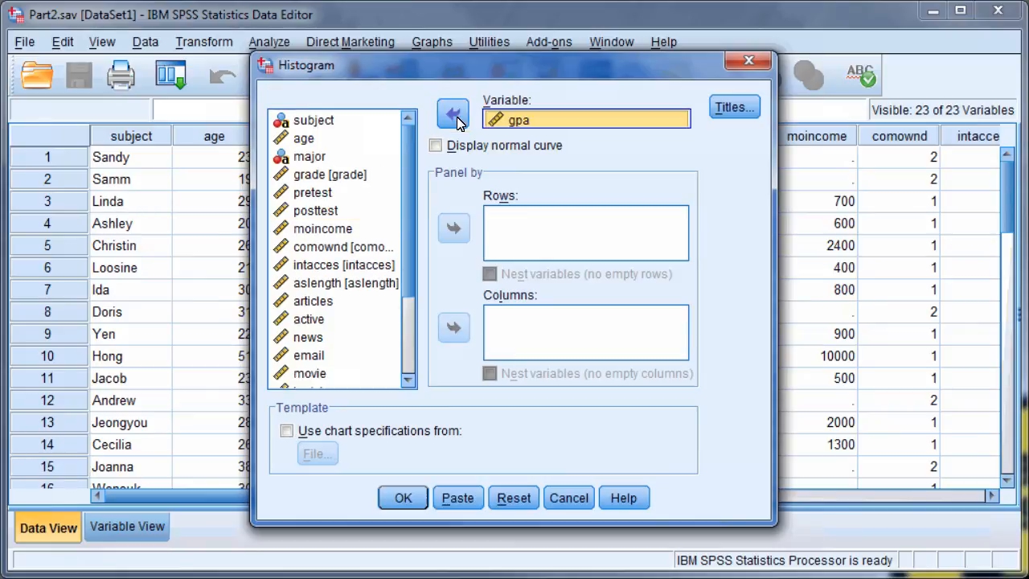
pyautogui.click(330, 174)
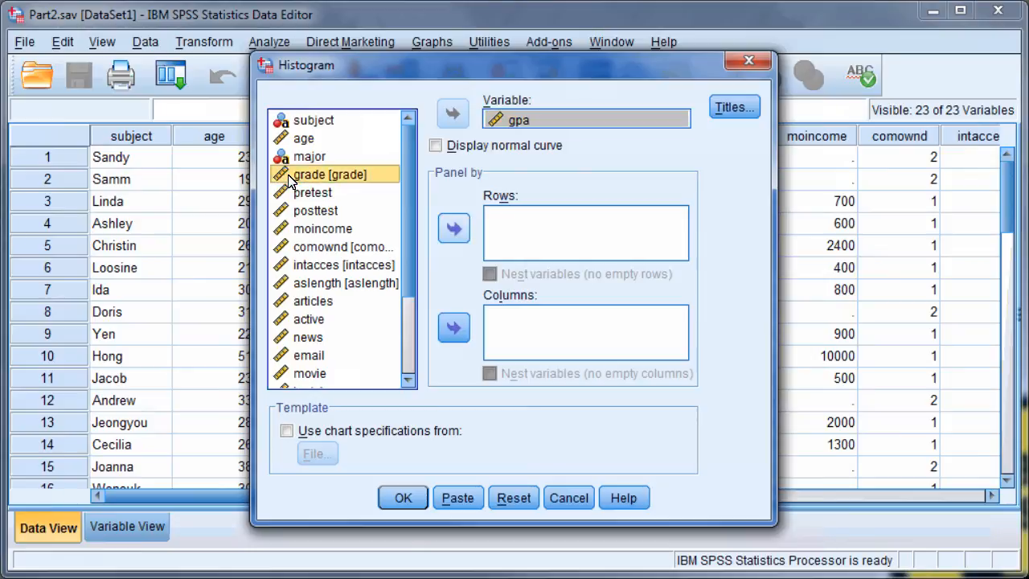
pyautogui.moveTo(454, 228)
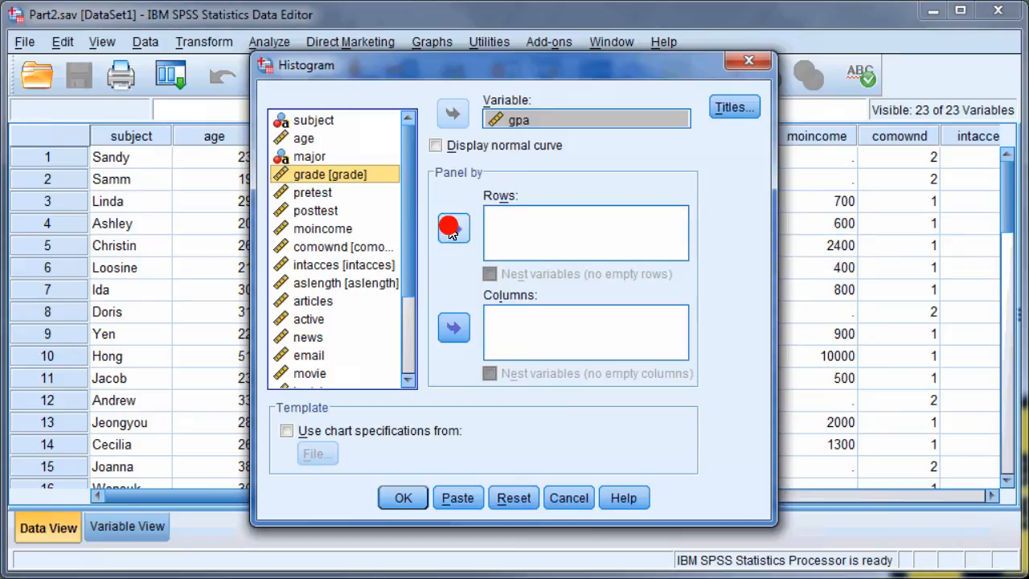
pyautogui.click(454, 228)
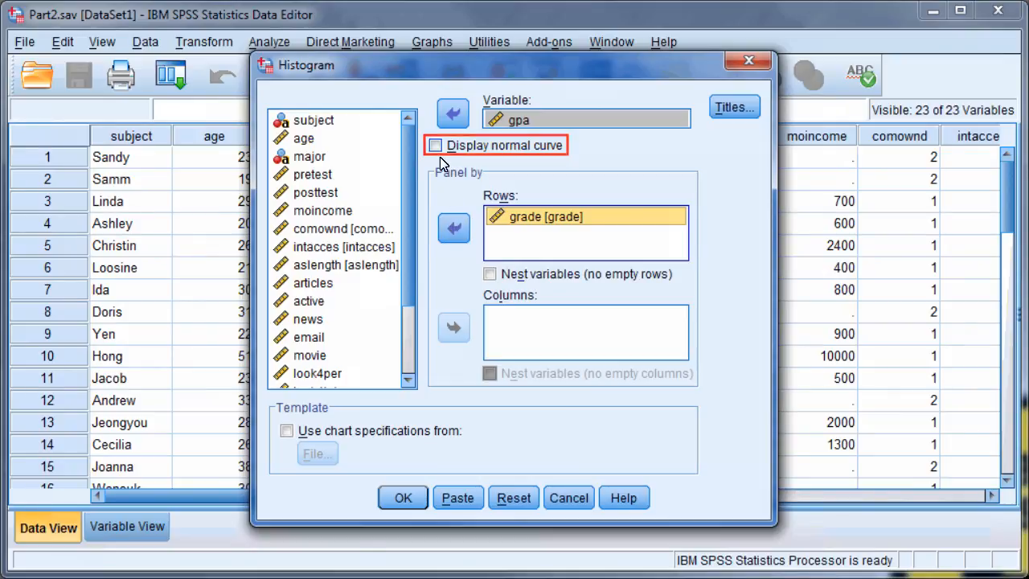
# - Enable Display normal curve and generate the paneled gpa histogram
pyautogui.click(435, 145)
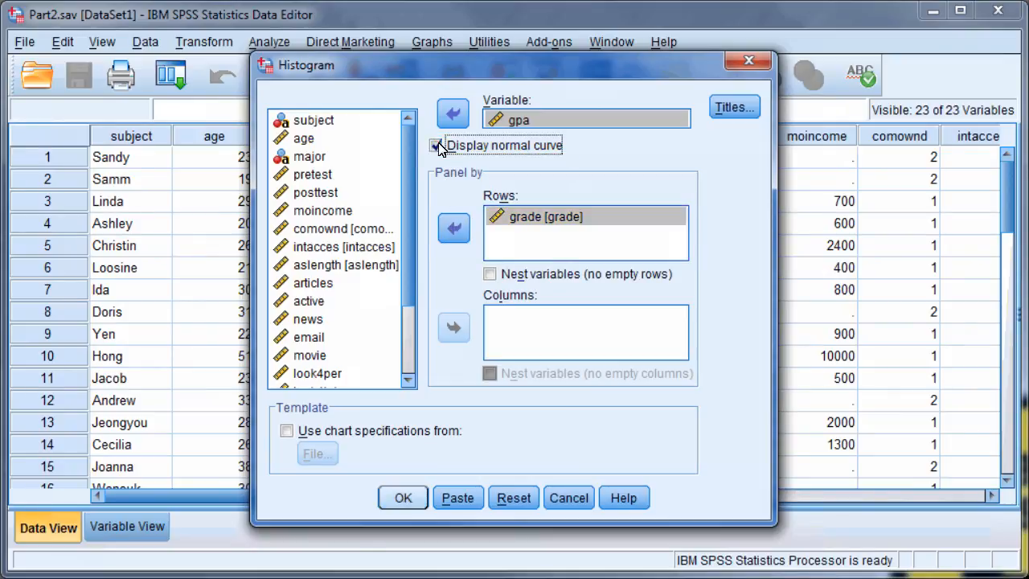
pyautogui.click(437, 145)
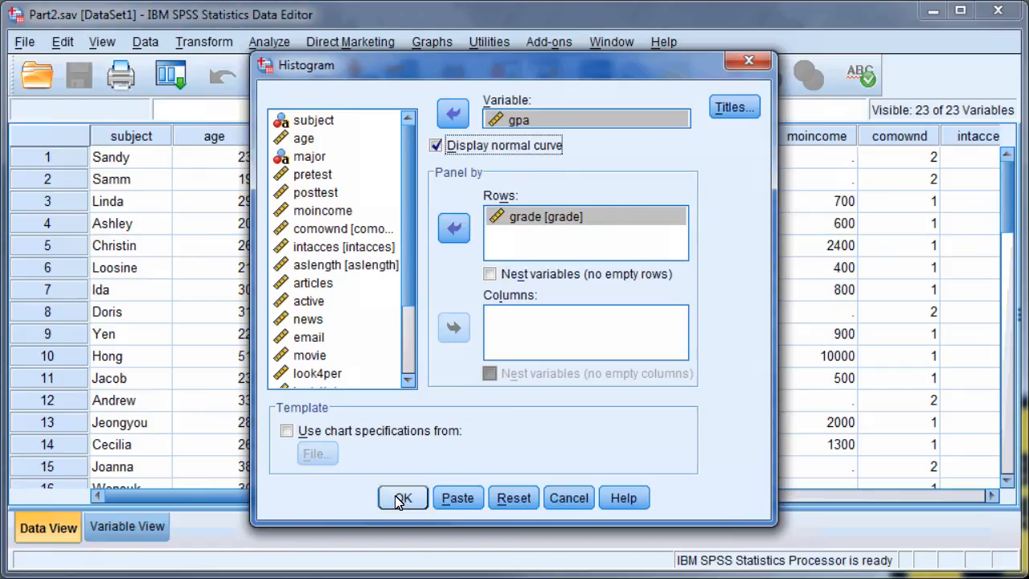
pyautogui.click(402, 499)
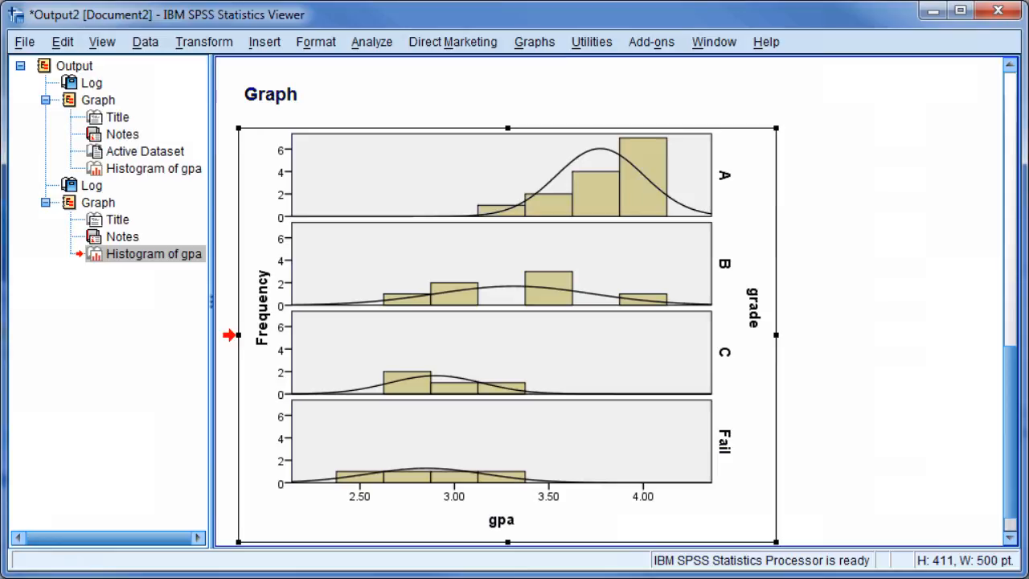
# - Inspect the A-grade panel at the top and the Fail panel at the bottom
pyautogui.click(499, 176)
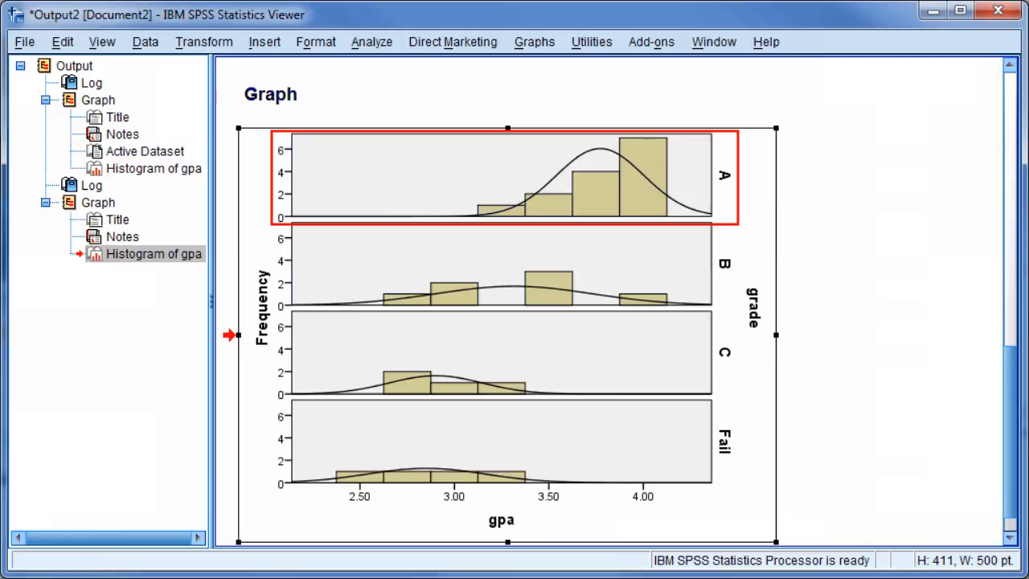
pyautogui.click(498, 450)
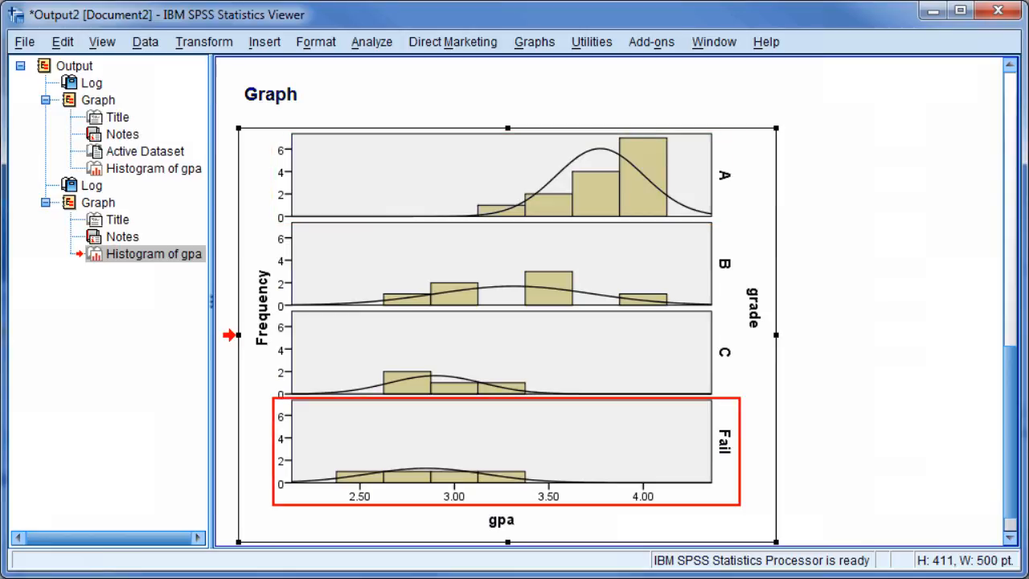